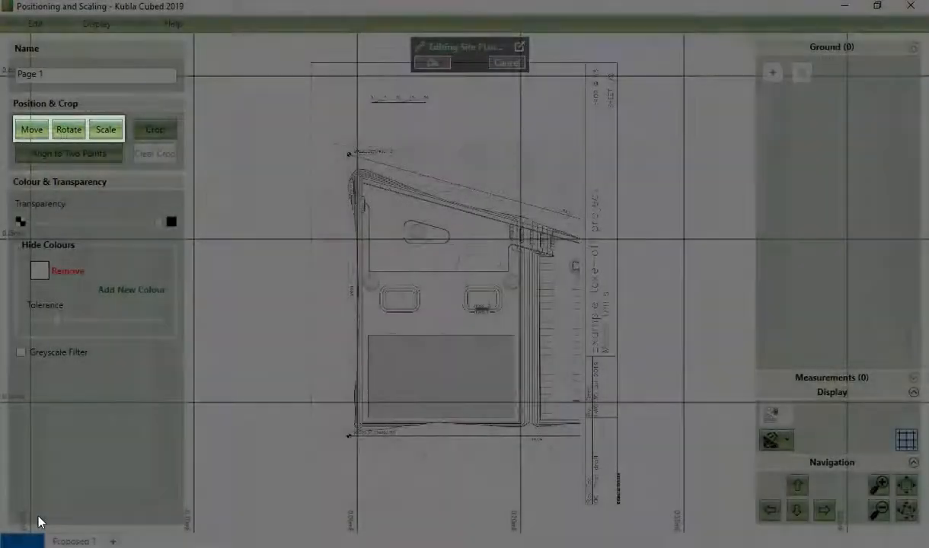
Scale Page 1 to 1:400 and measure its coordinate markers, about 103.4 m apart.
click(68, 153)
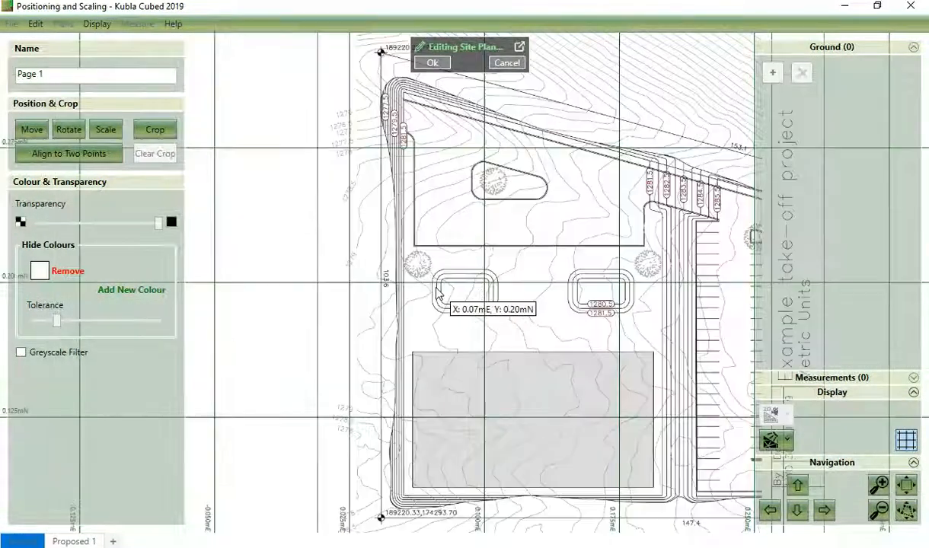
scroll(up, 3)
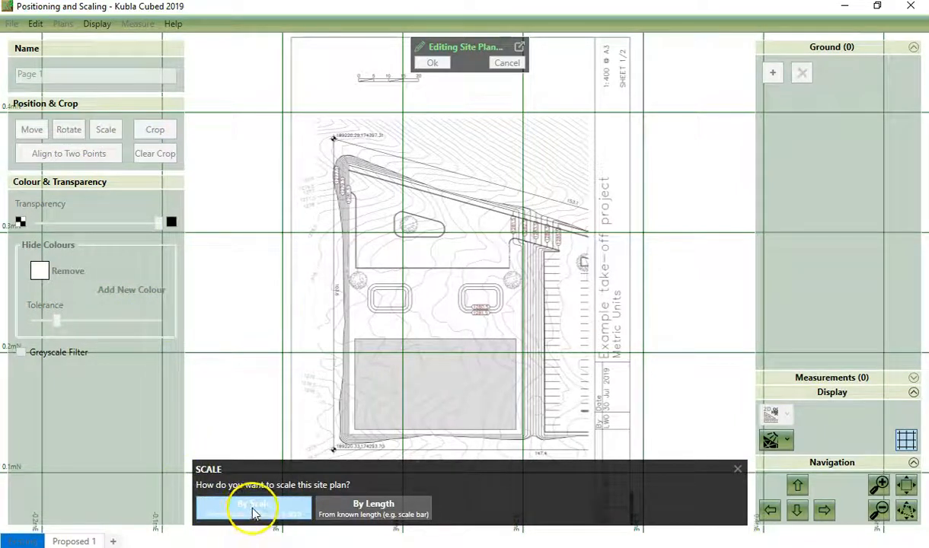
click(253, 508)
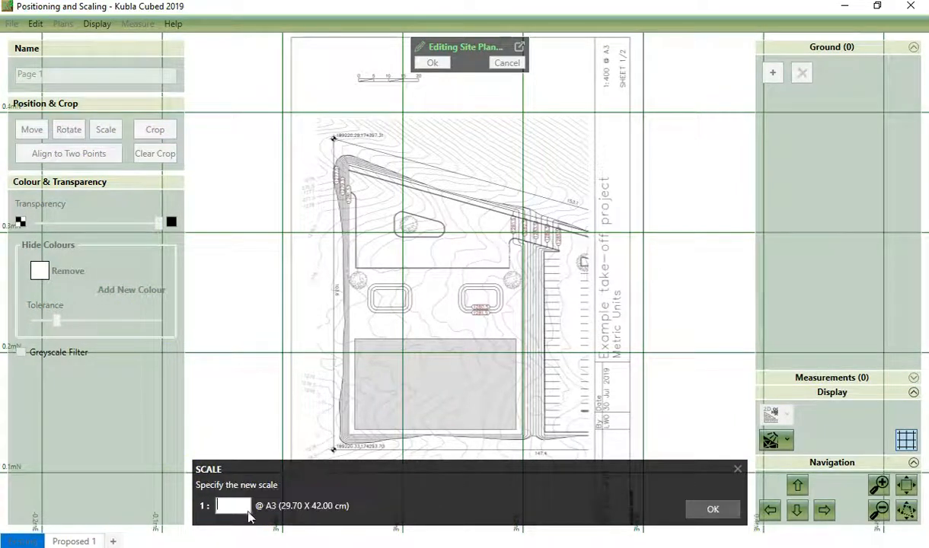
text(400)
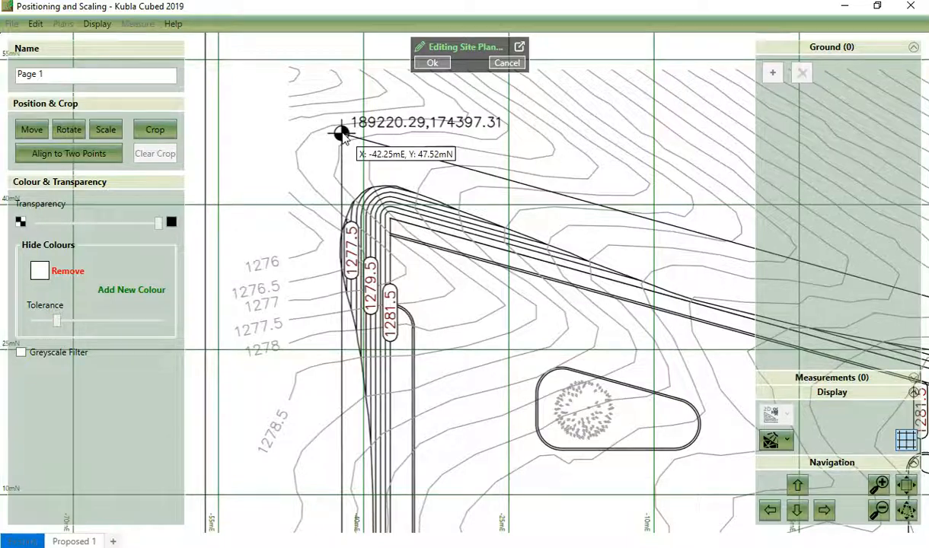
drag(343, 134, 373, 346)
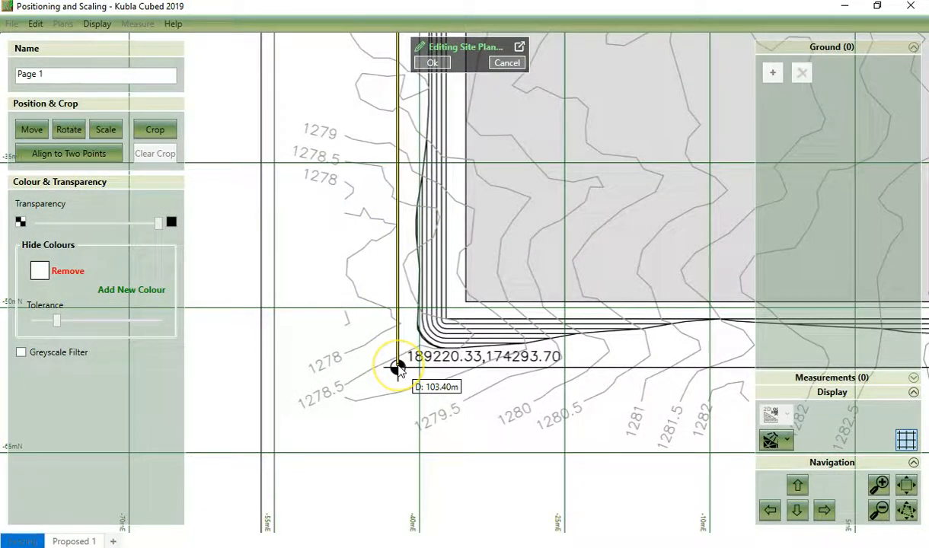
mouse_move(396, 323)
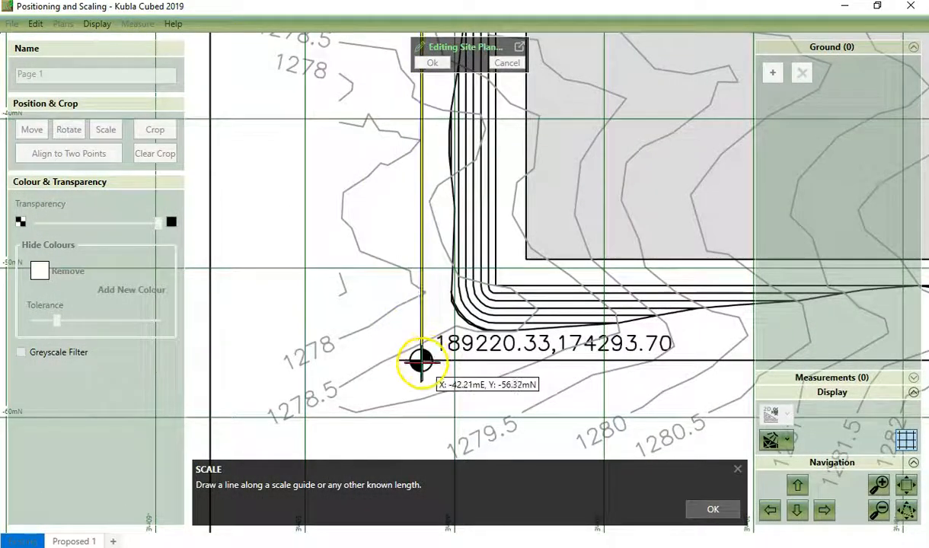
mouse_move(421, 360)
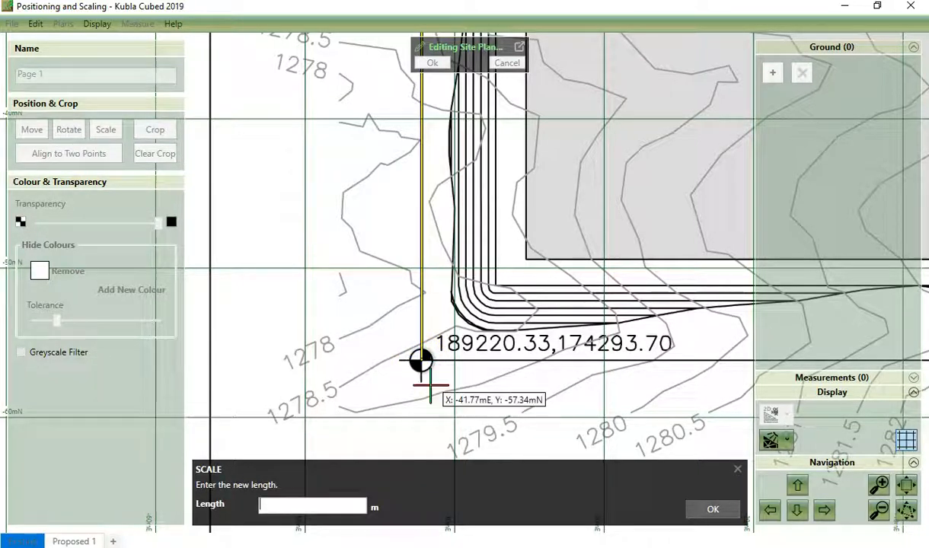
mouse_move(465, 95)
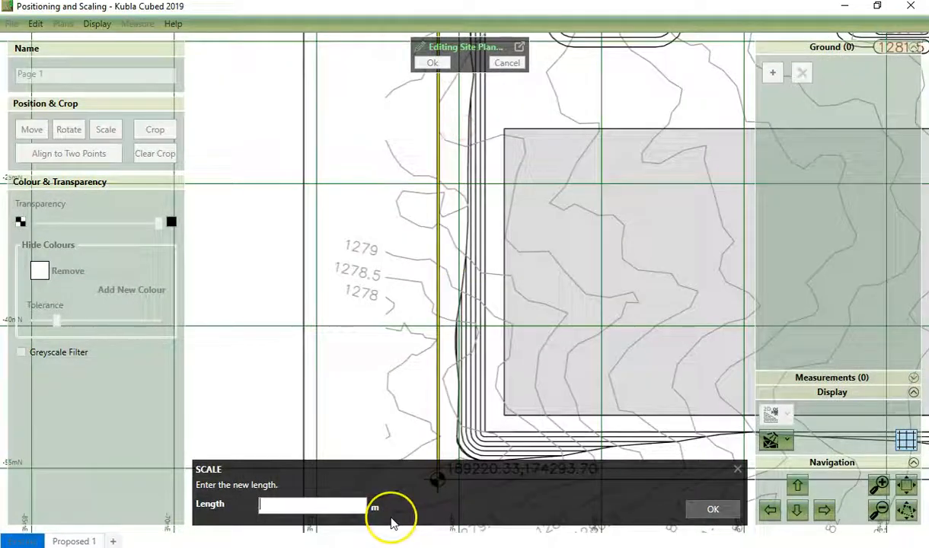
Rescale Page 1 by a 103.6 m marker length, then measure the scale bar against 20 m.
text(10)
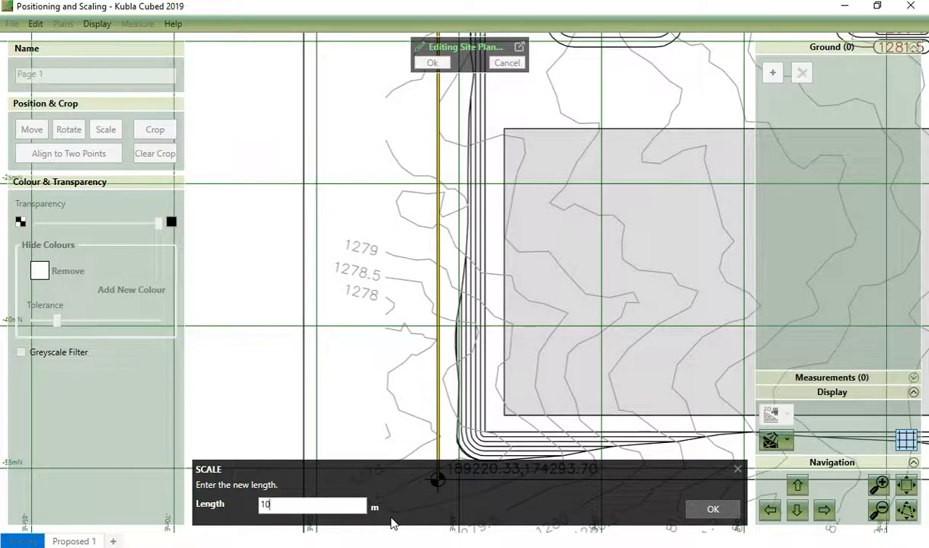
text(103.6)
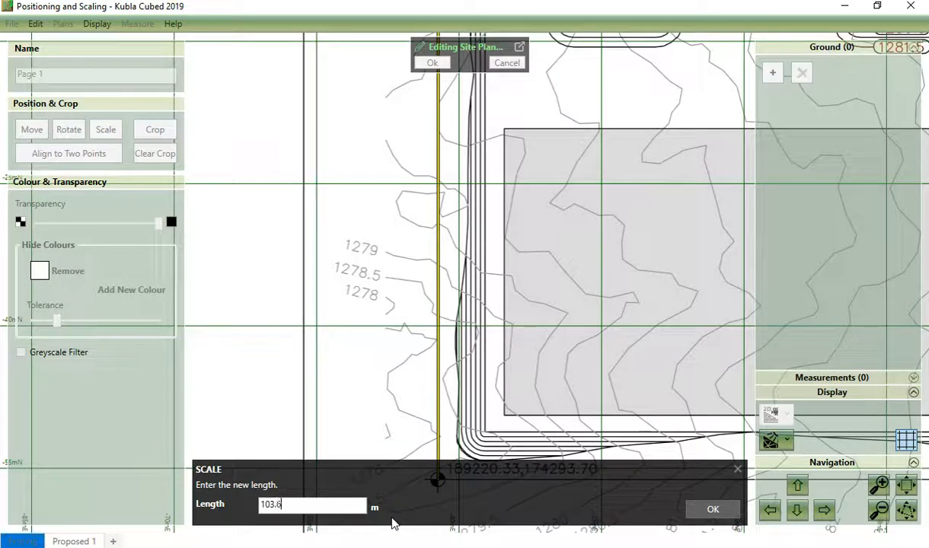
click(713, 509)
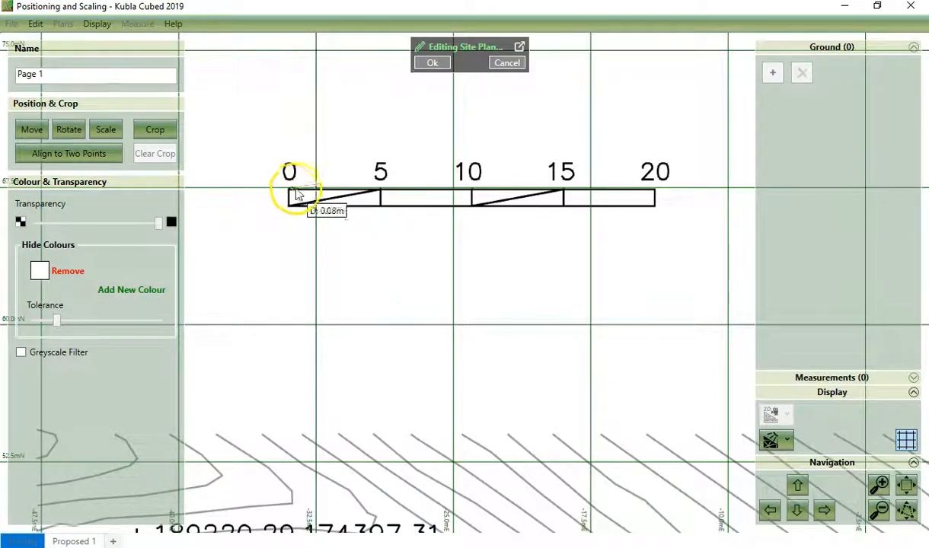
drag(297, 194, 655, 194)
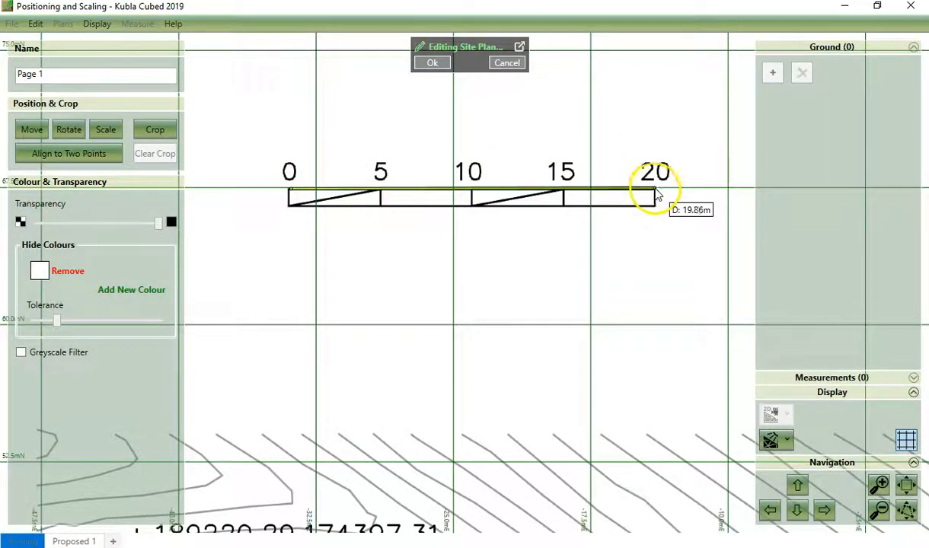
mouse_move(625, 203)
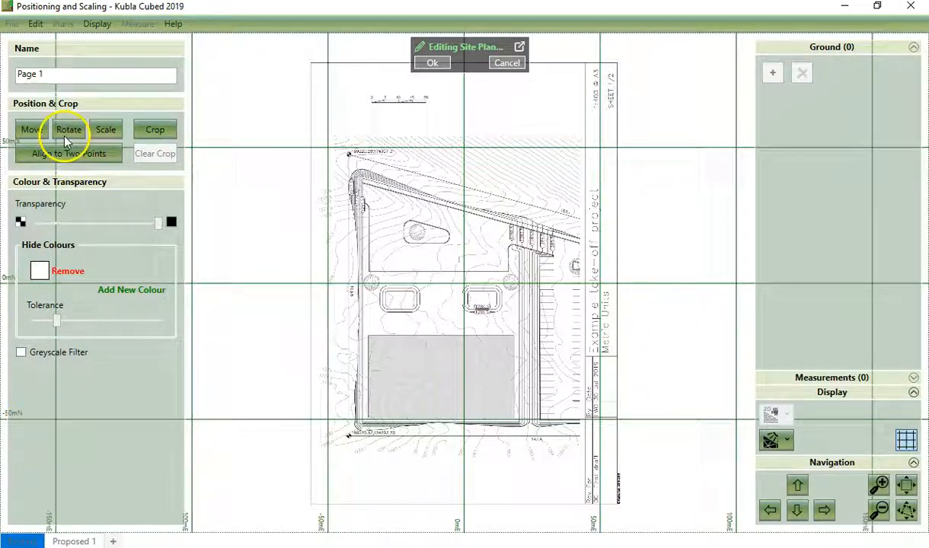
Try rotating Page 1 clockwise, anticlockwise and by a north arrow, then discard it.
click(69, 129)
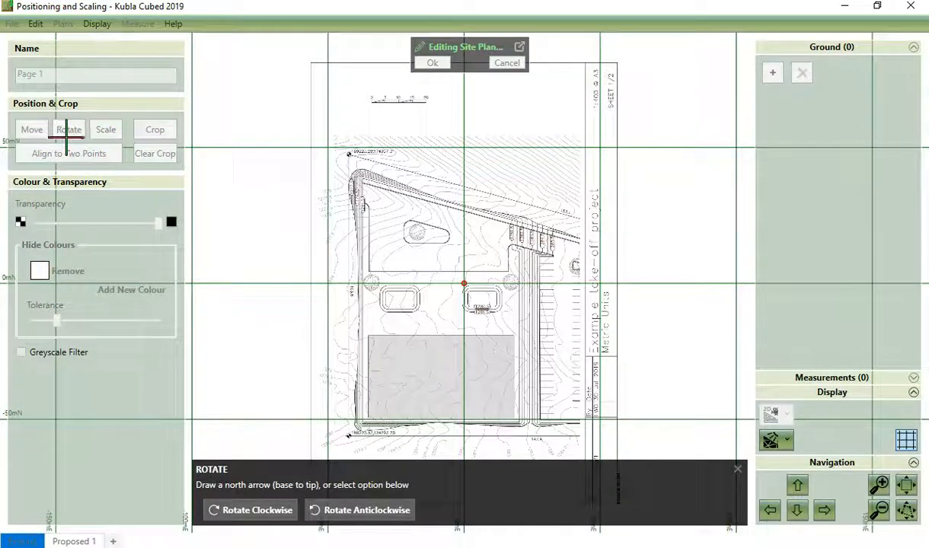
click(250, 510)
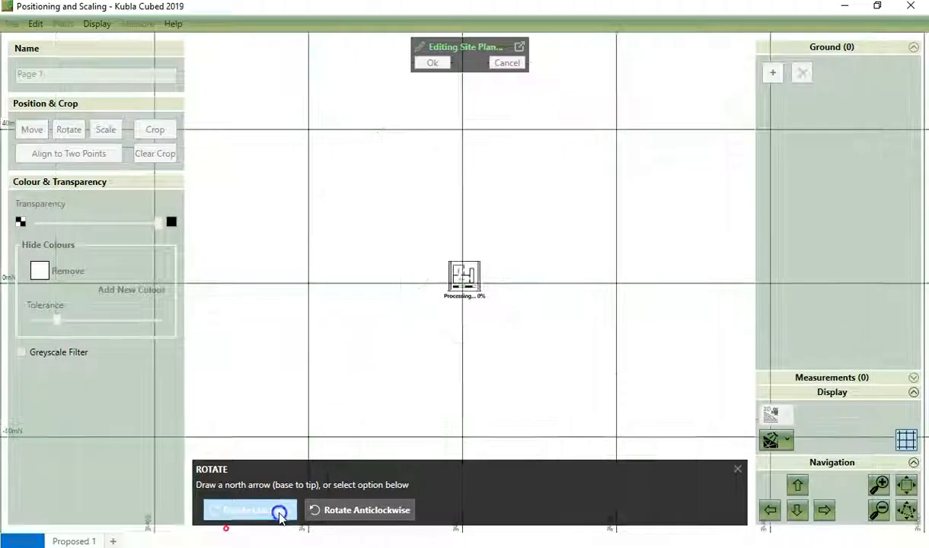
click(249, 510)
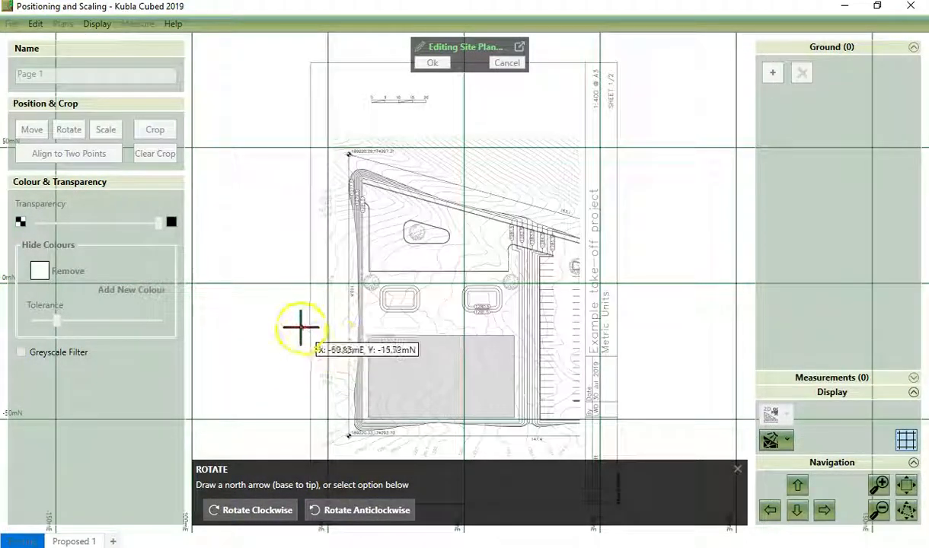
mouse_move(285, 455)
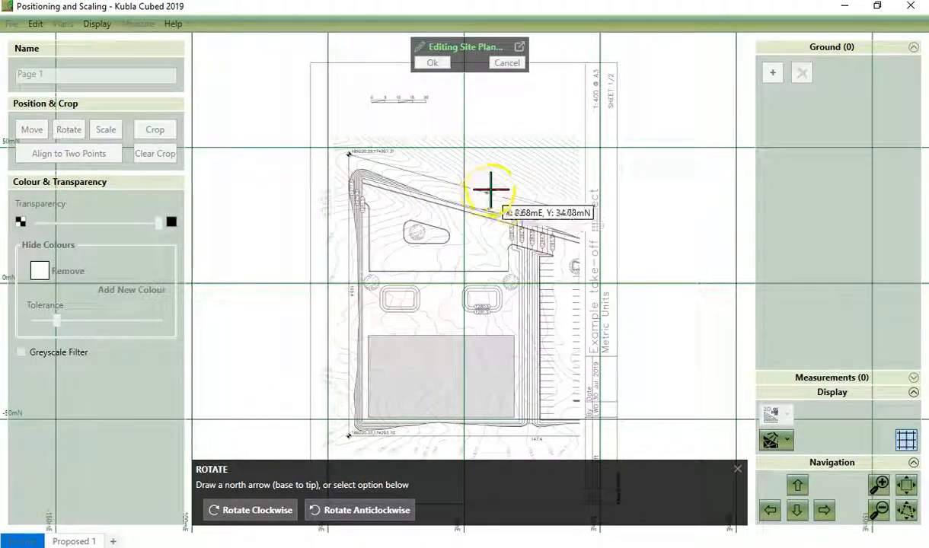
mouse_move(507, 204)
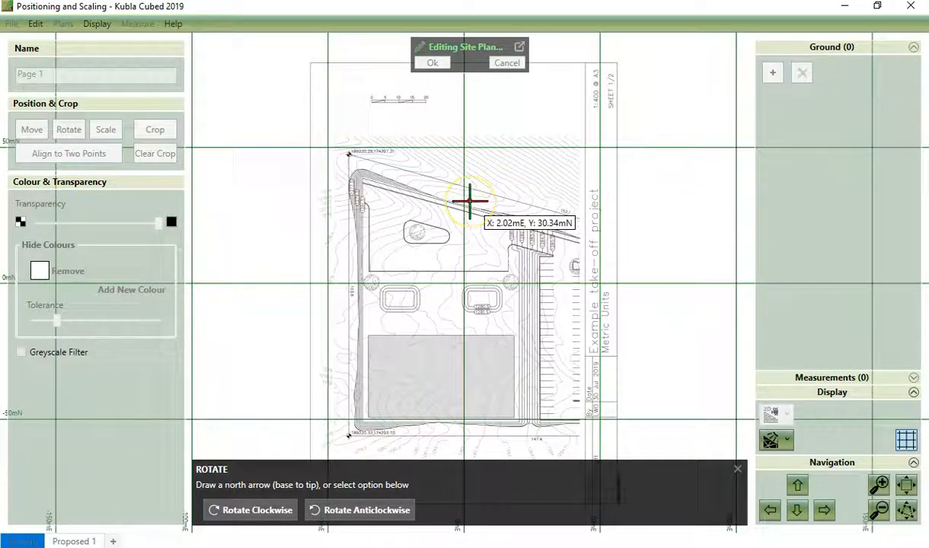
drag(470, 200, 470, 124)
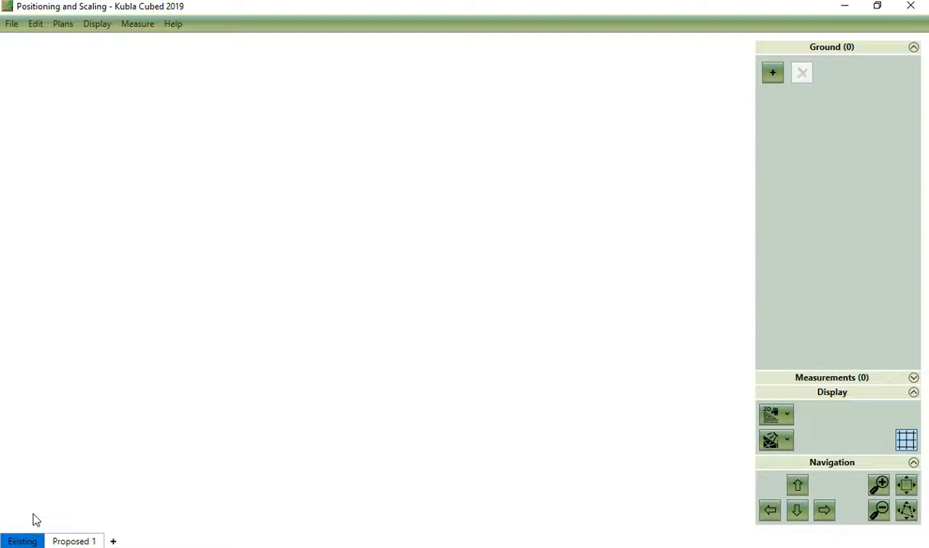
Import Page 1.pdf again as a new site plan.
click(62, 24)
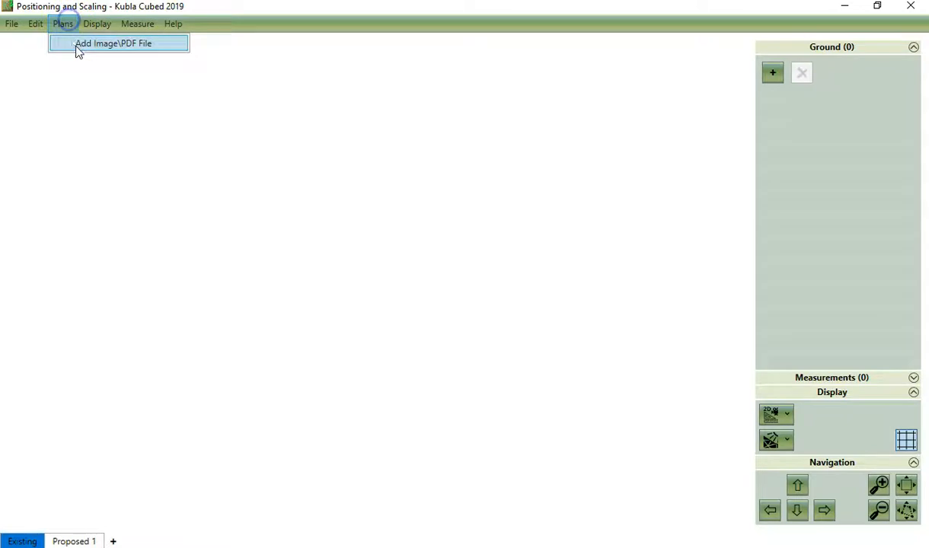
click(114, 43)
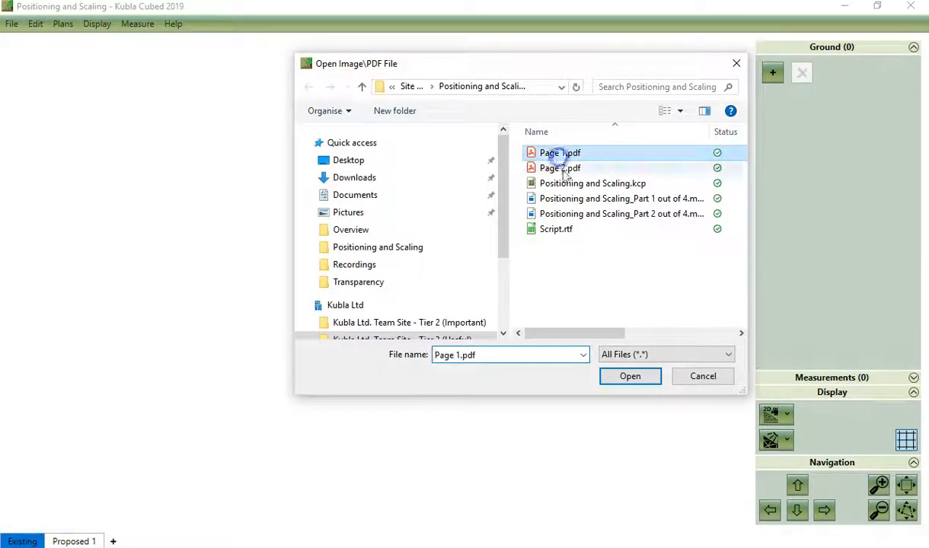
click(630, 376)
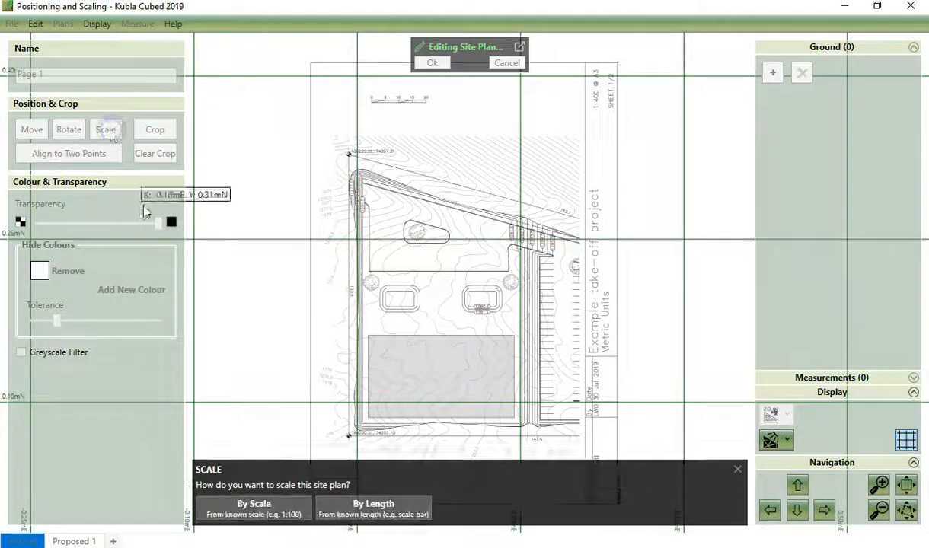
Scale the re-imported Page 1 by scale to 1:400 at A3.
click(253, 508)
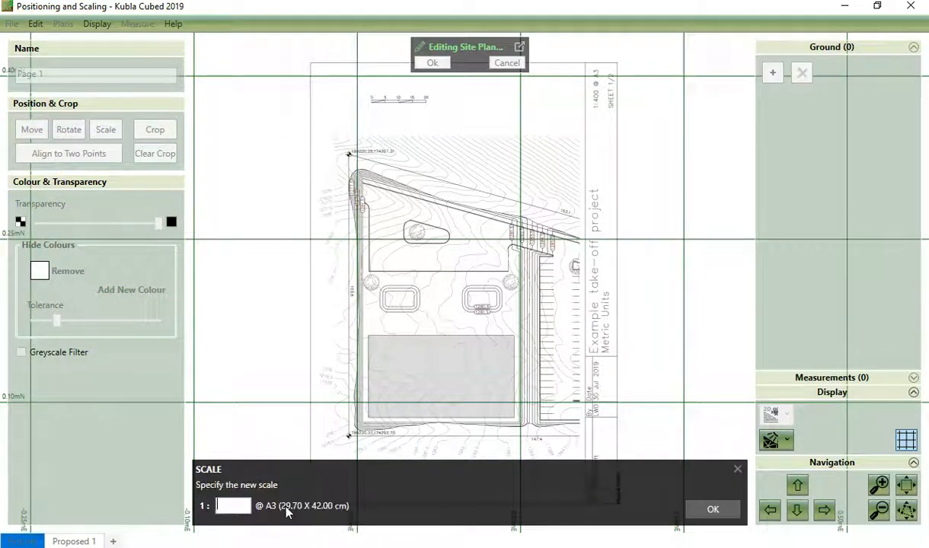
text(400)
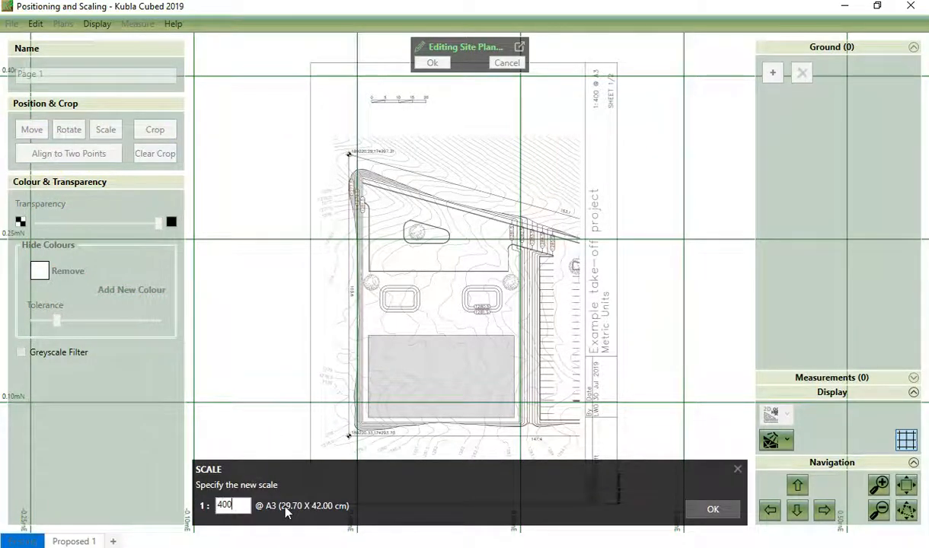
click(712, 509)
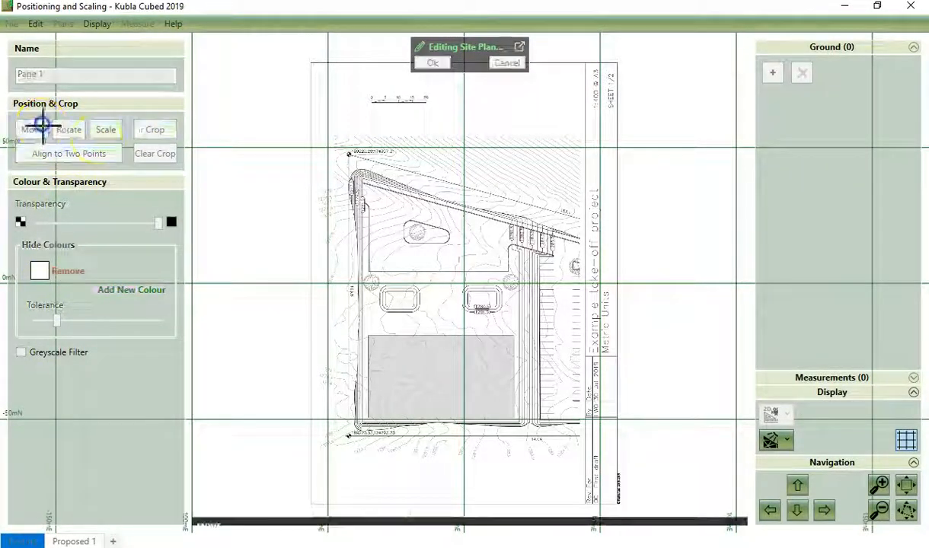
Move Page 1's top-left marker to 189220.29 mE, 174397.31 mN and confirm the edits.
click(32, 129)
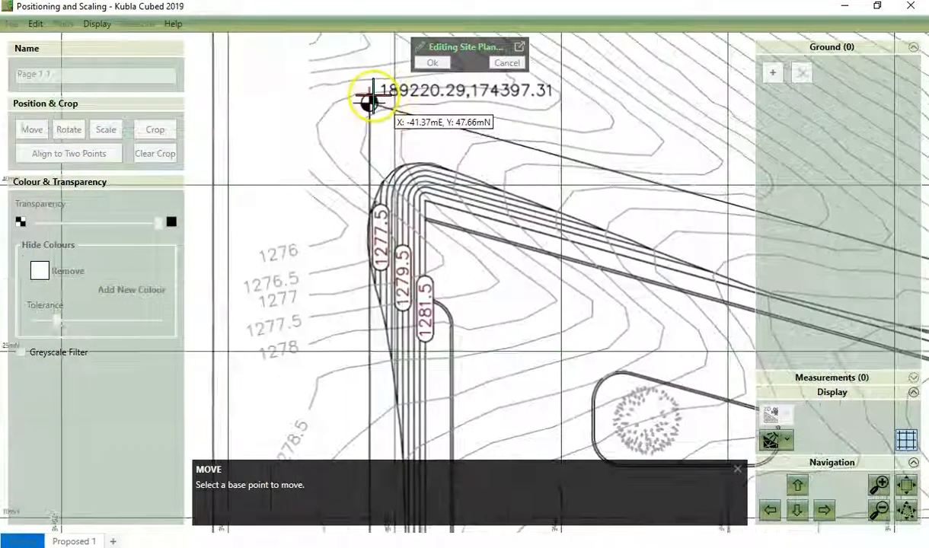
click(369, 103)
text(1)
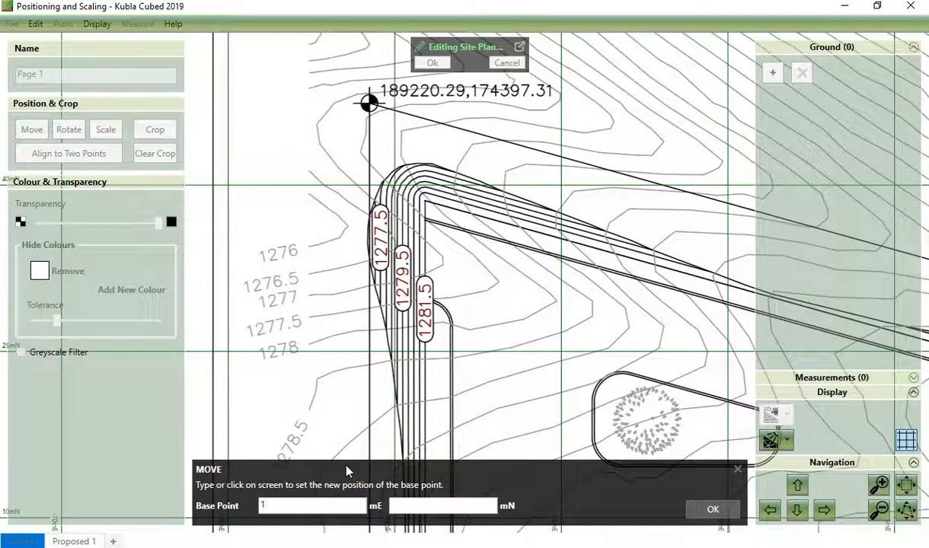
text(89220.29)
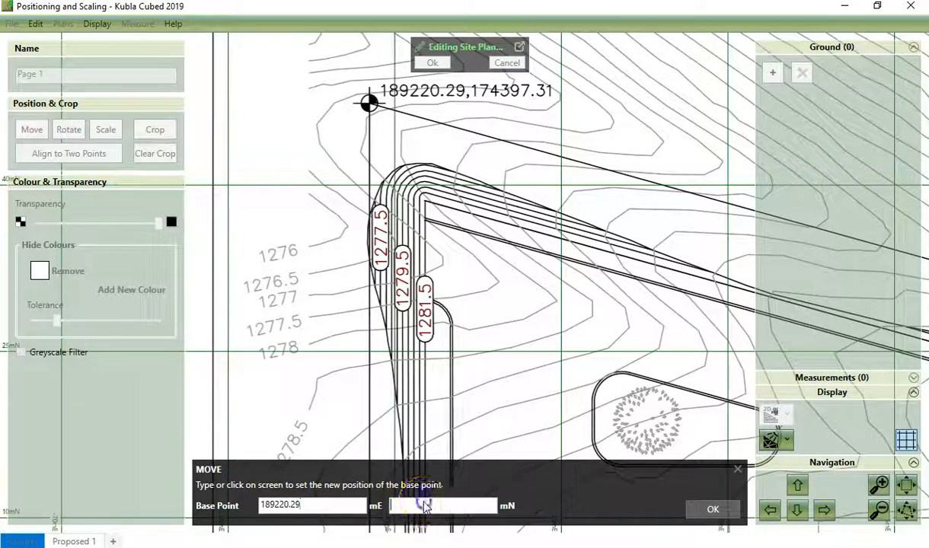
text(174397.31)
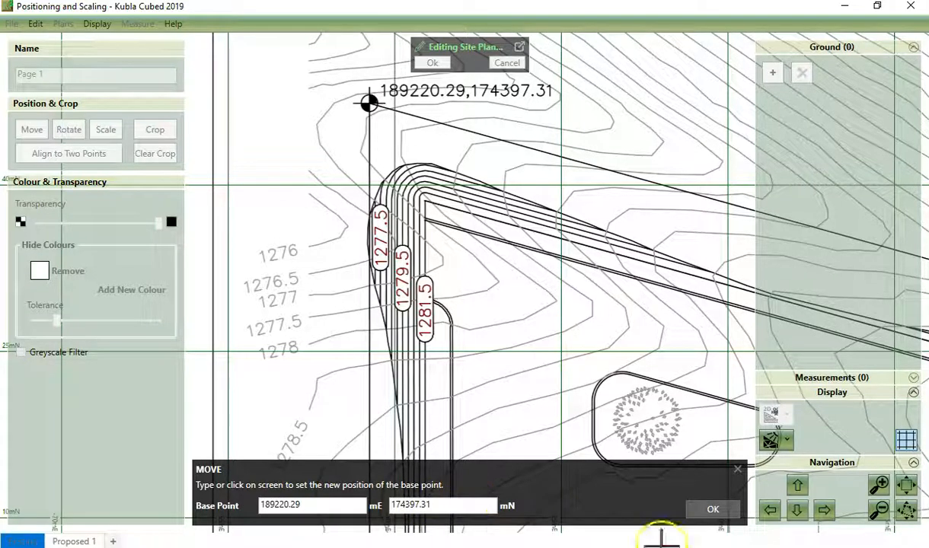
click(712, 509)
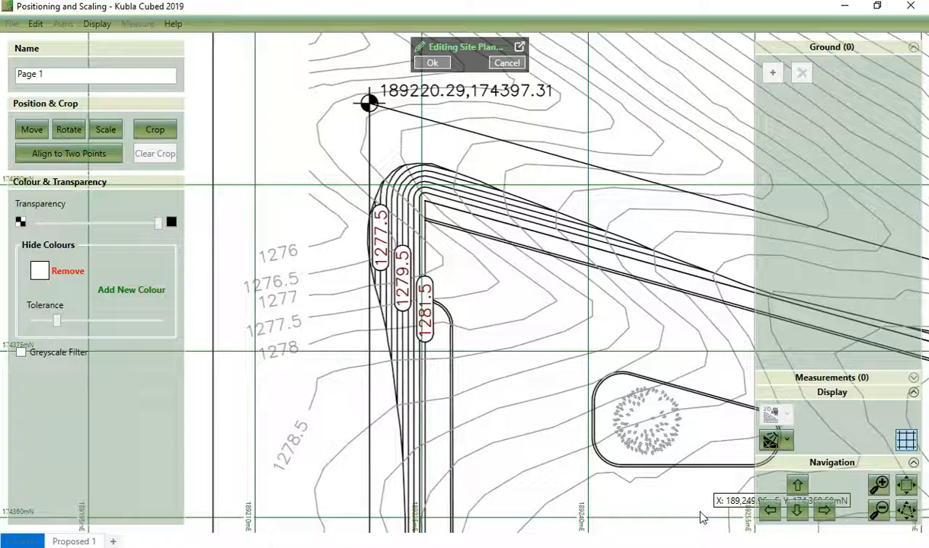
mouse_move(381, 114)
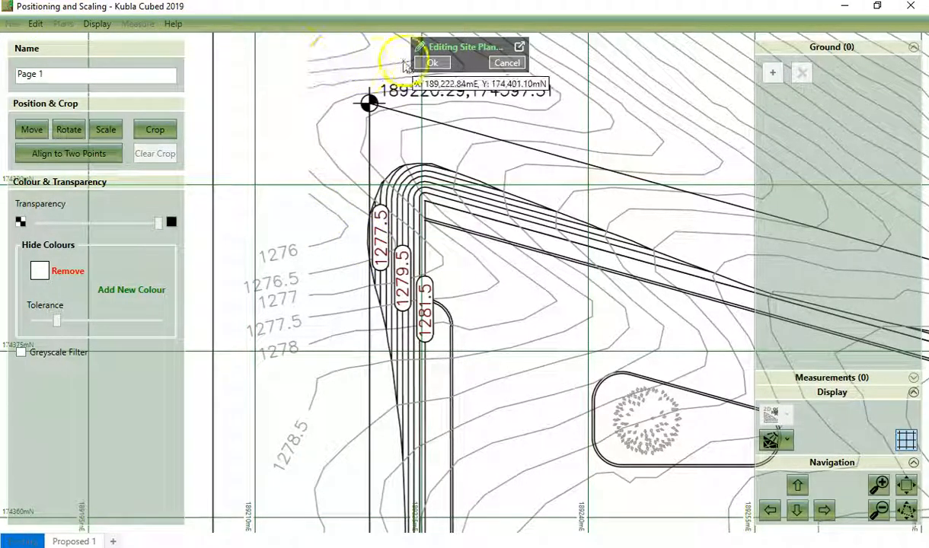
click(432, 62)
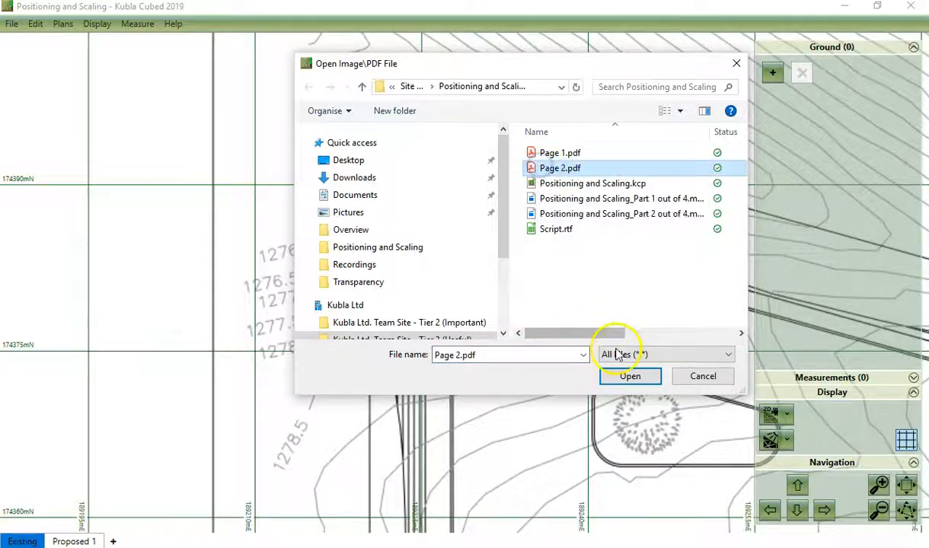
Open Page 2.pdf as a new site plan and begin scaling it.
click(629, 376)
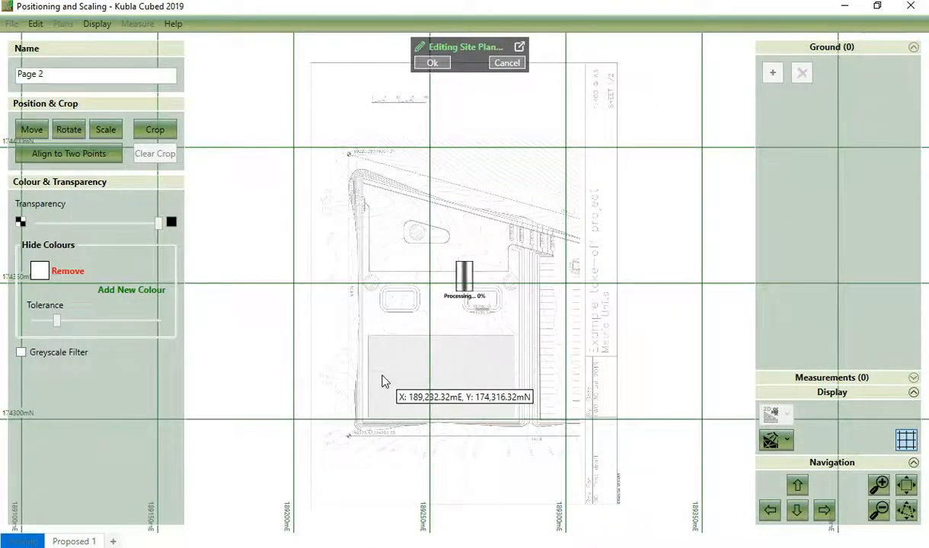
click(105, 129)
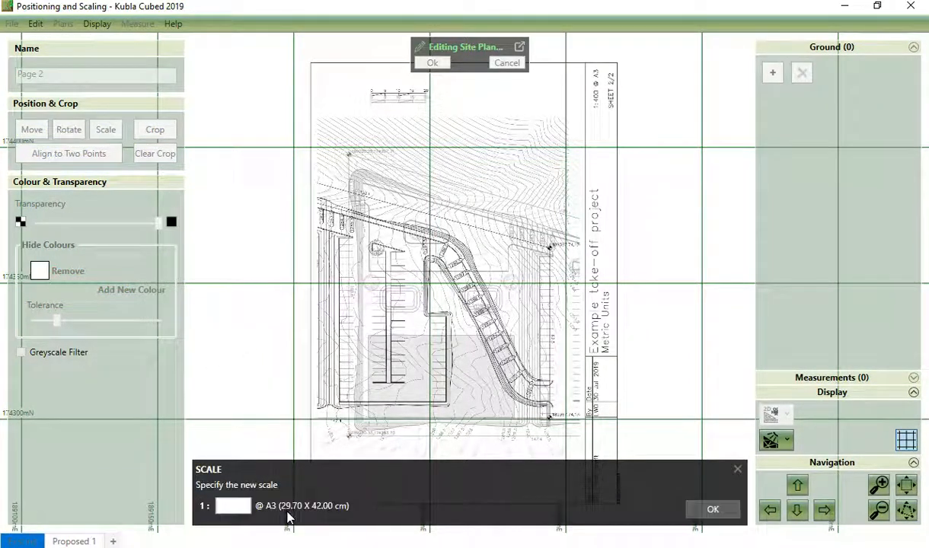
Enter 1:400 at A3 as Page 2's scale and confirm.
text(400)
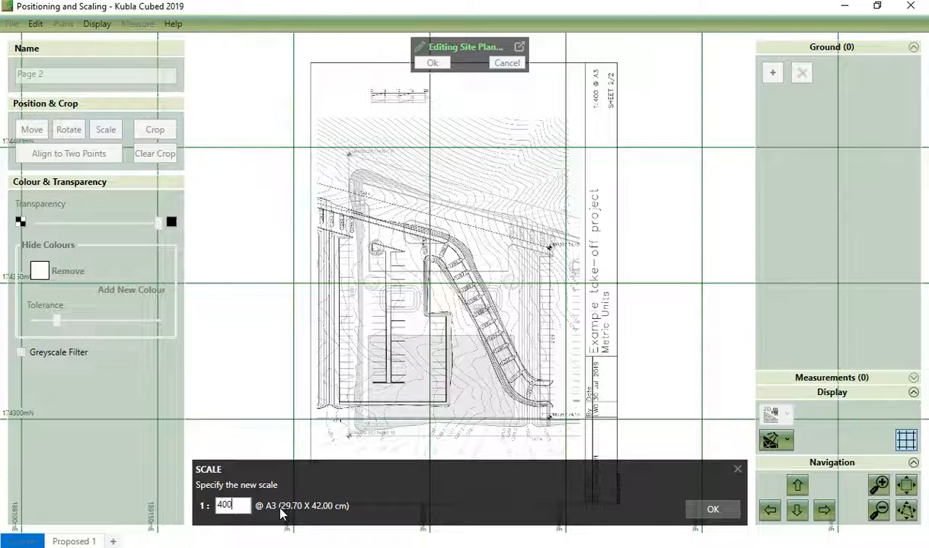
click(713, 509)
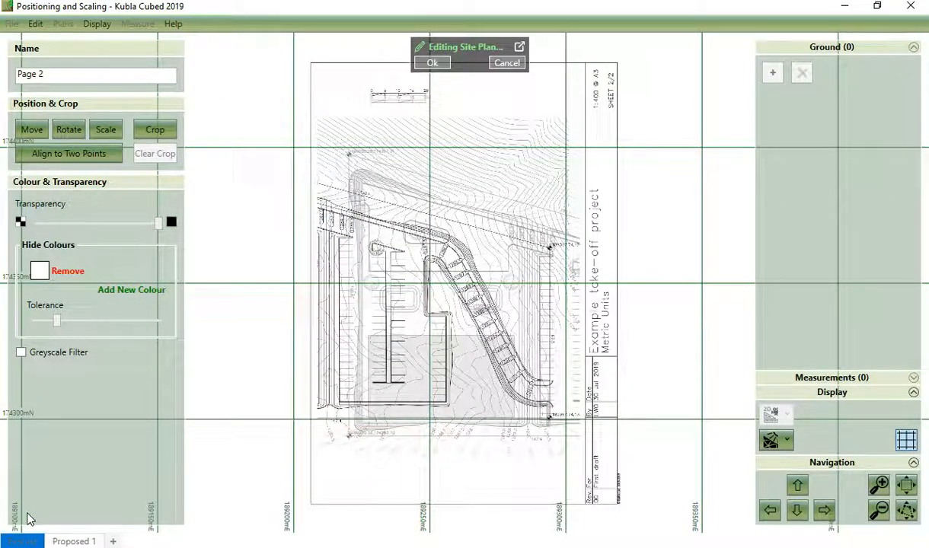
Move Page 2 by its road corner over Page 1 and confirm the position.
click(32, 128)
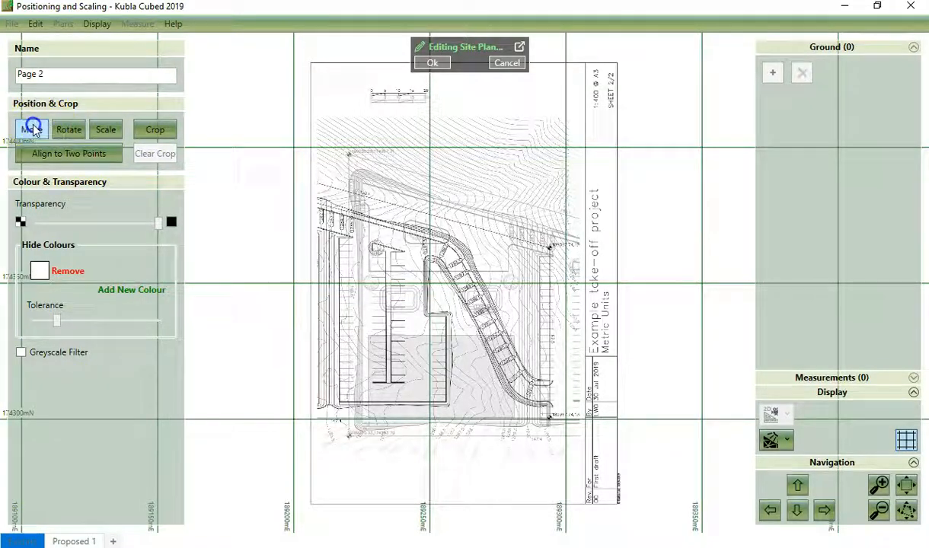
click(32, 130)
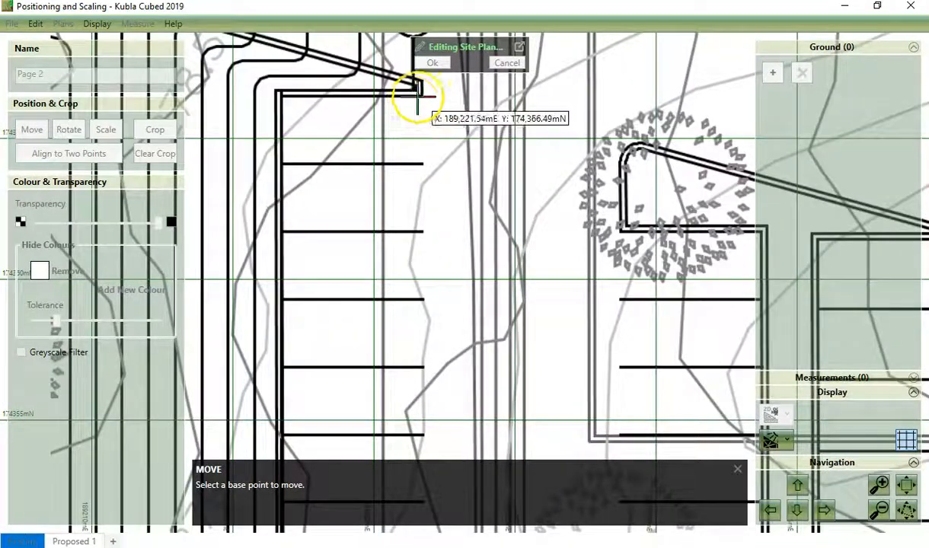
click(419, 95)
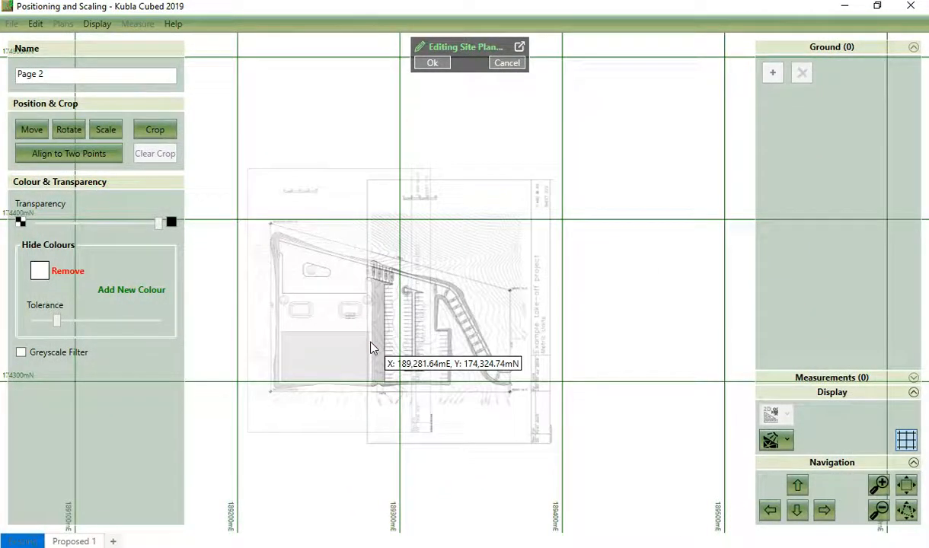
mouse_move(380, 310)
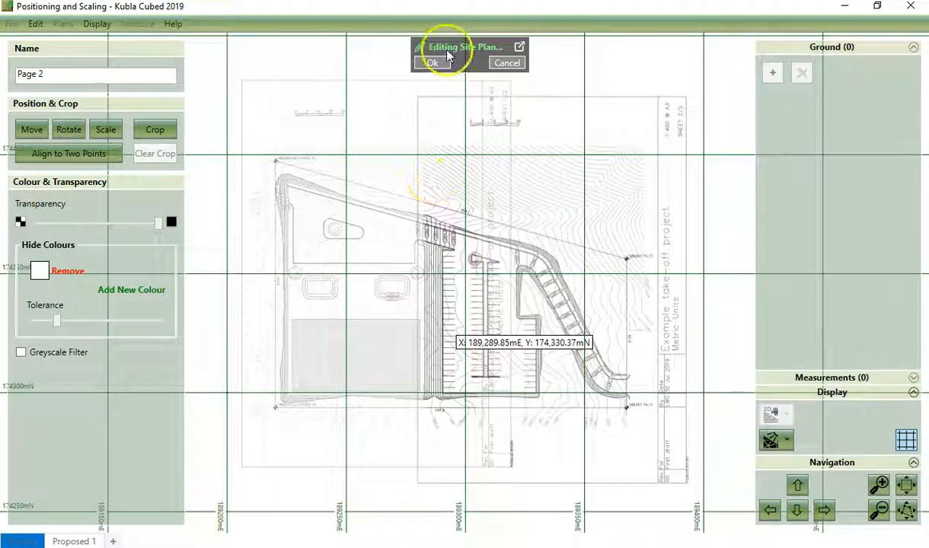
click(433, 62)
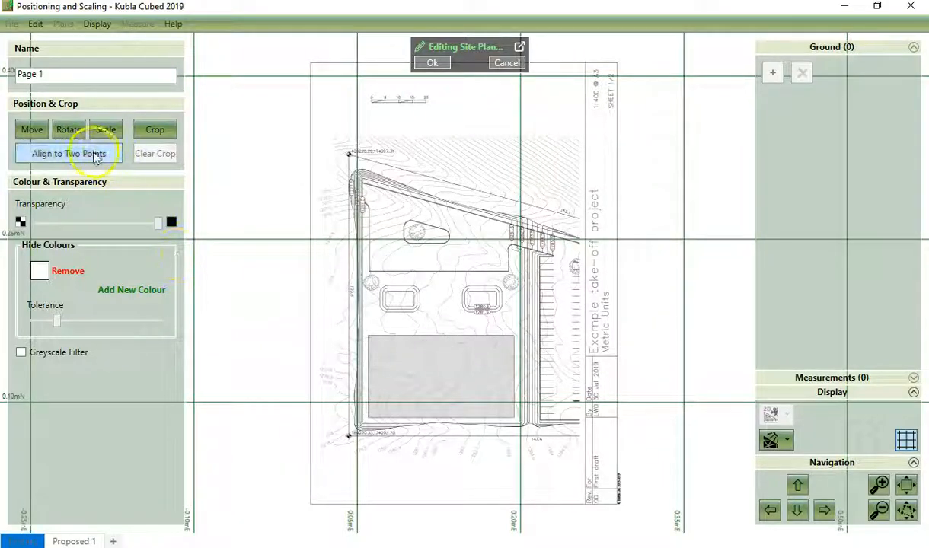
Align Page 1's top-left survey marker as first point at 189220.29 mE, 174397.31 mN.
click(68, 153)
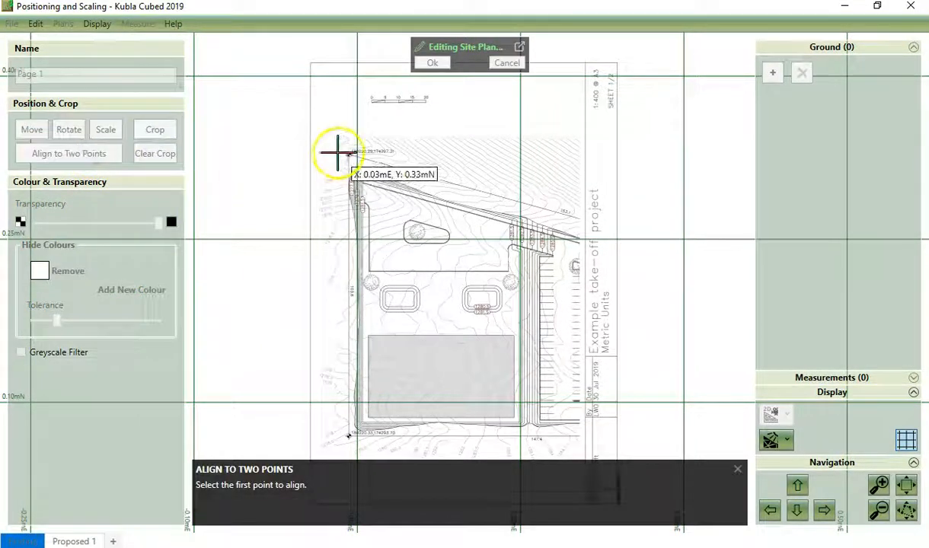
scroll(up, 3)
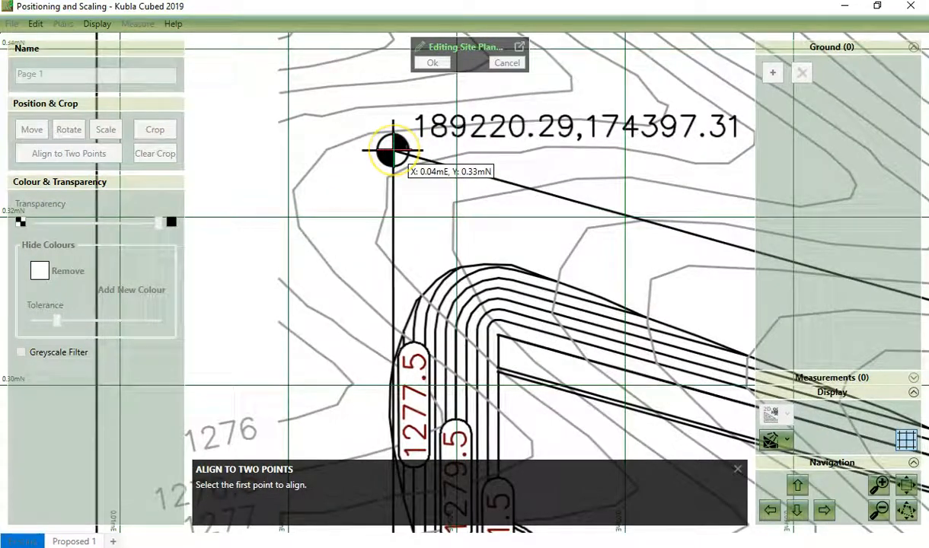
click(390, 151)
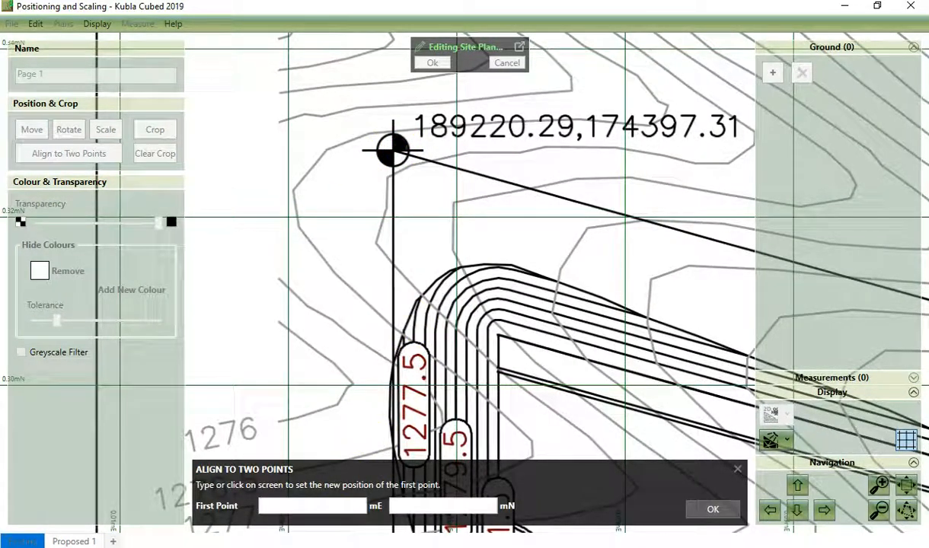
text(189220.29)
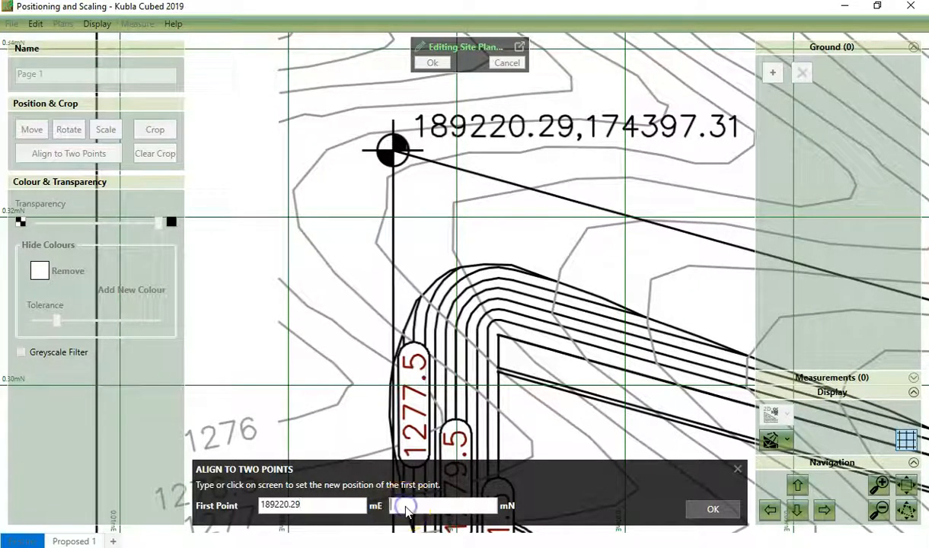
text(1)
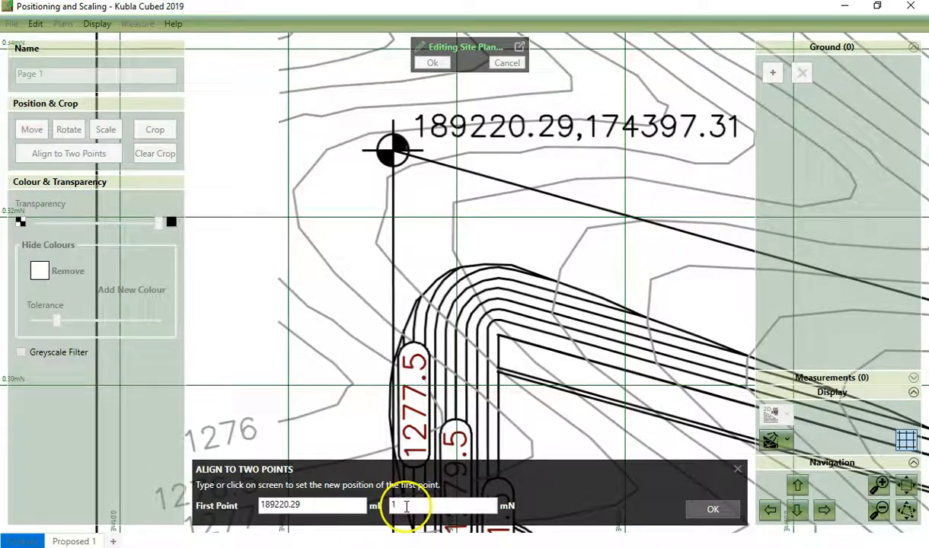
text(174397.31)
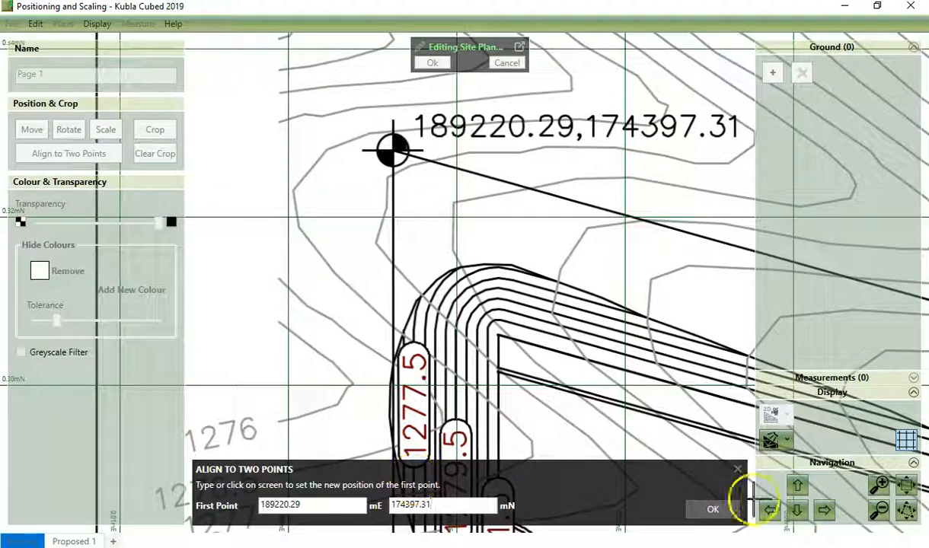
click(712, 509)
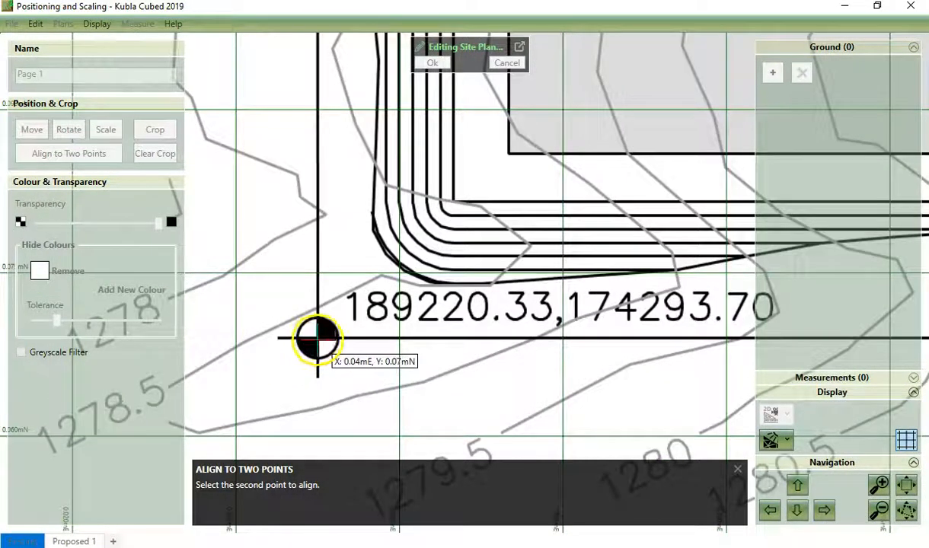
Set the lower survey marker as second point at 189220.33 mE, 174293.7 mN.
click(318, 339)
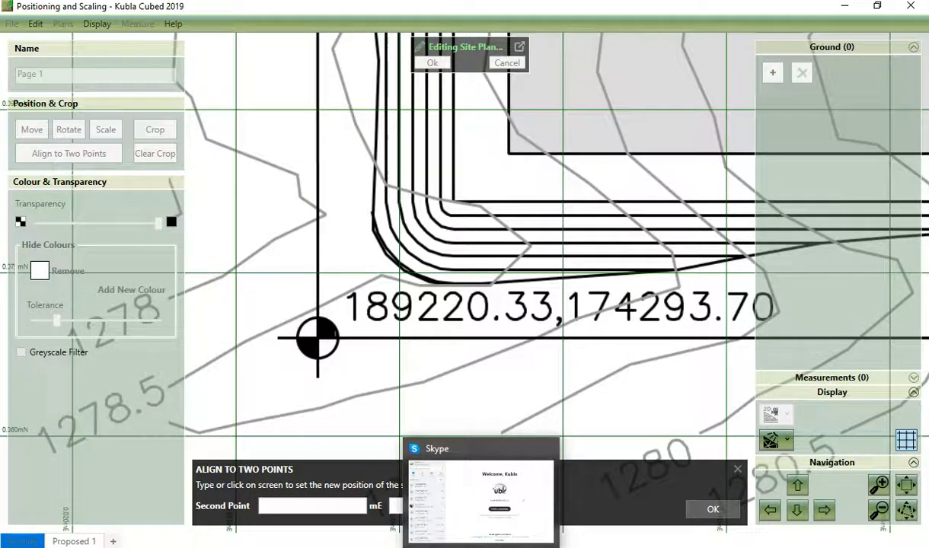
text(189220.33)
text(174293.7)
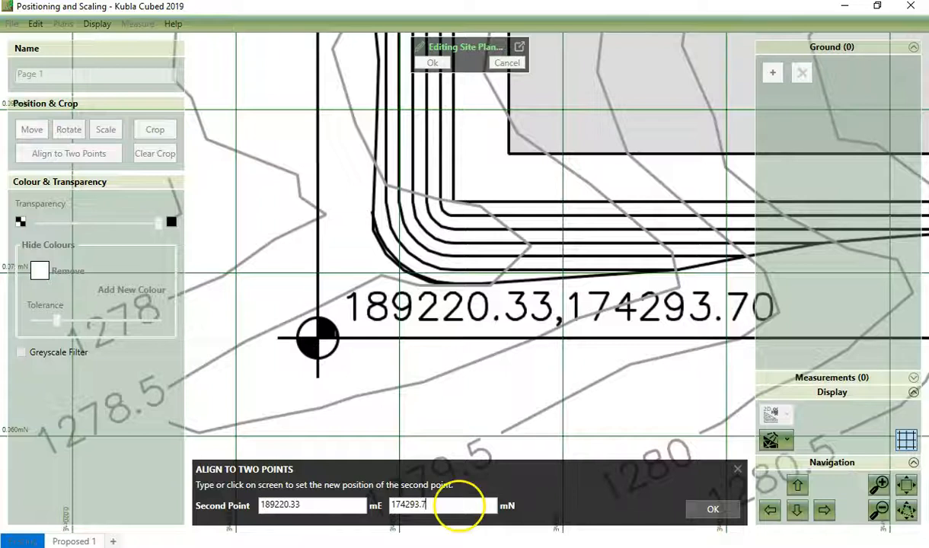
click(712, 509)
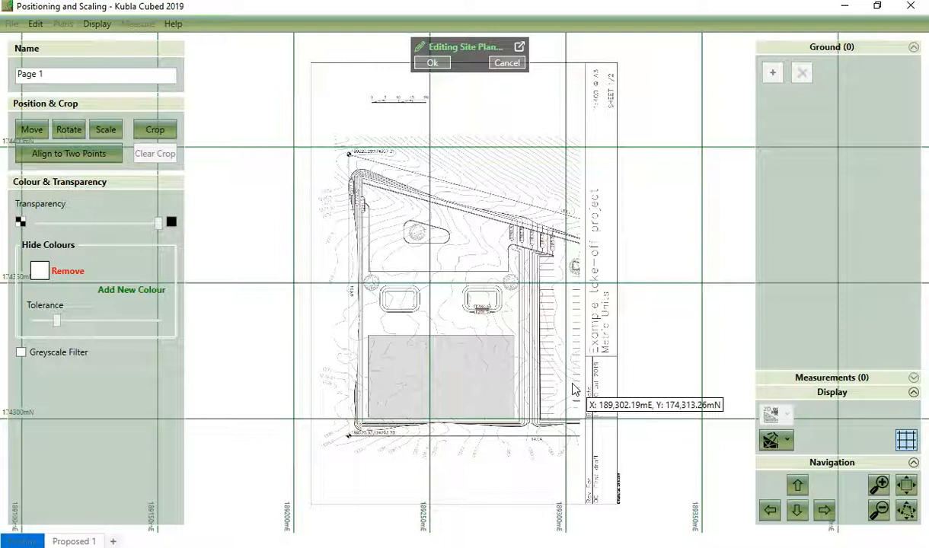
mouse_move(573, 392)
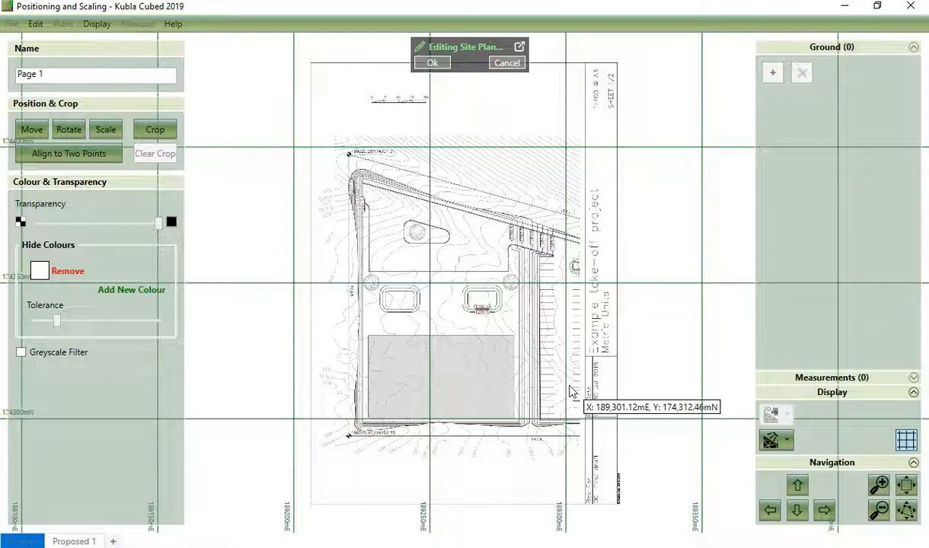
mouse_move(569, 392)
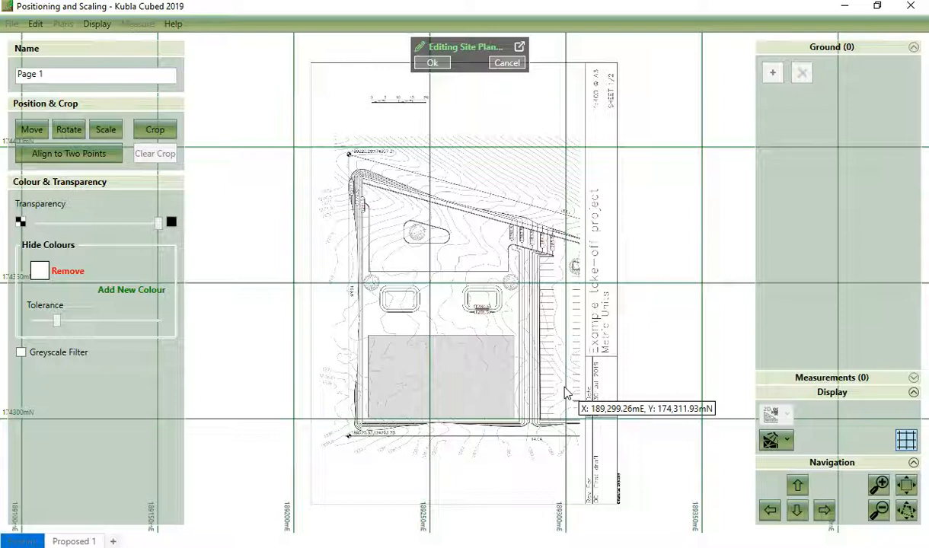
mouse_move(556, 389)
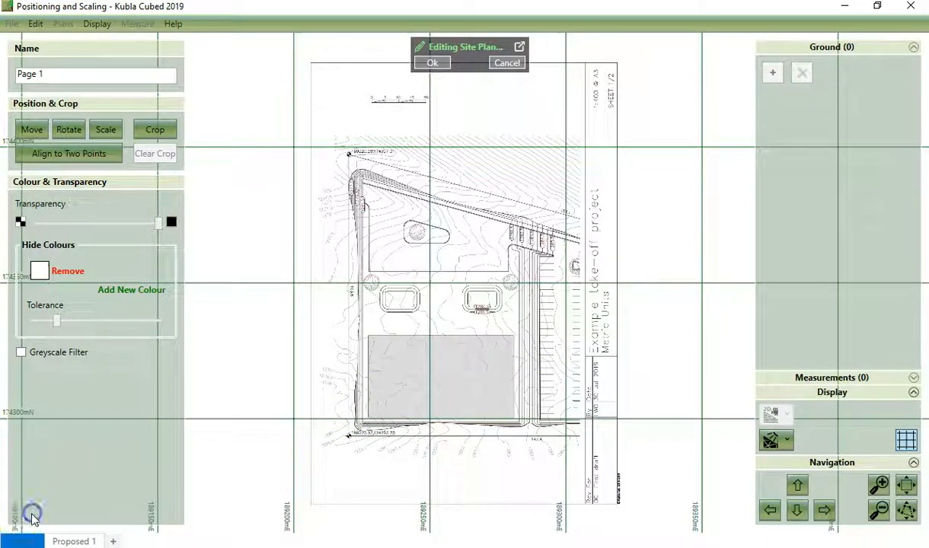
Re-import Page 2.pdf as a site plan through the open image/PDF command.
click(432, 63)
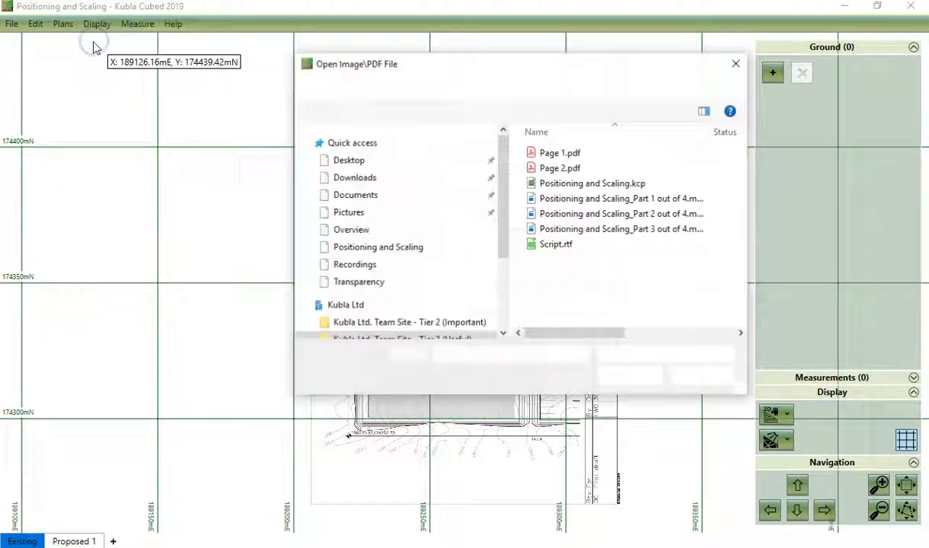
click(559, 167)
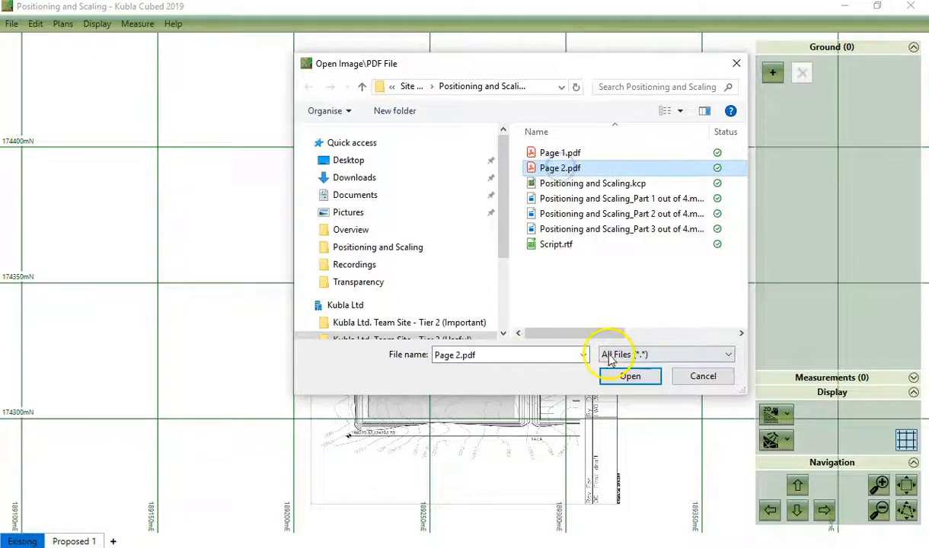
click(630, 376)
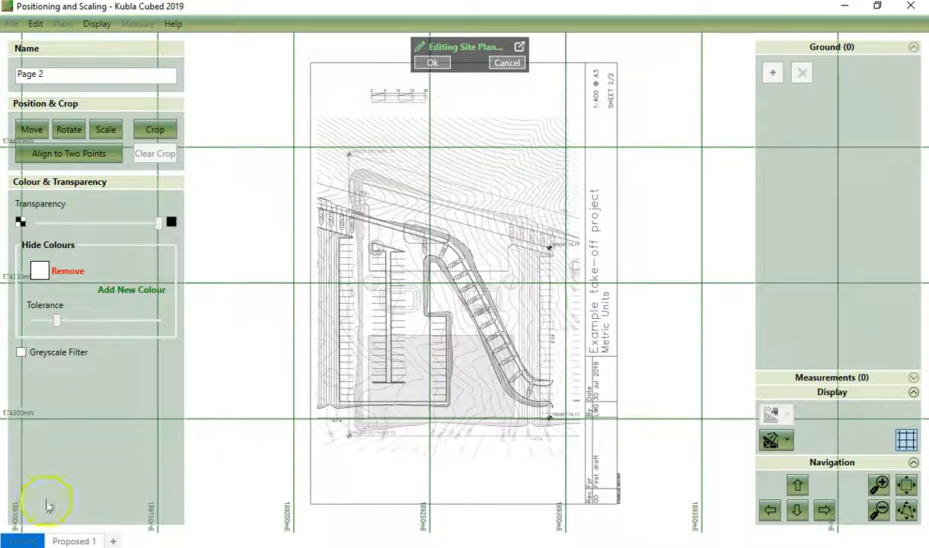
Start two-point alignment and match Page 2's road corner to Page 1's corner.
click(69, 153)
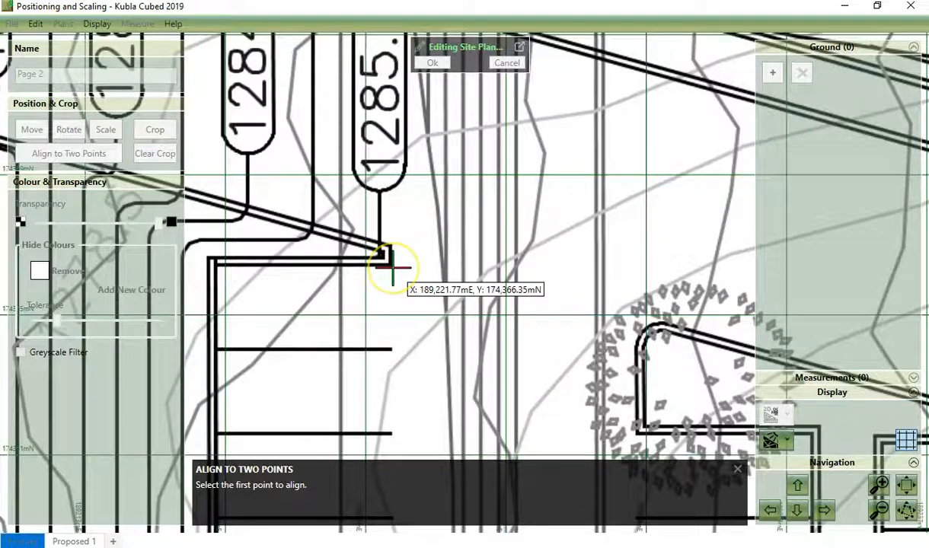
click(393, 267)
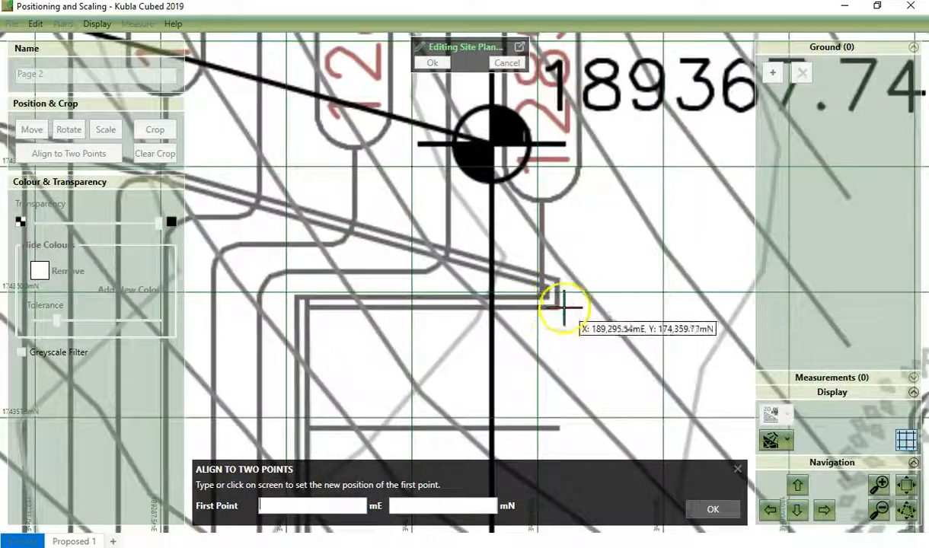
mouse_move(560, 312)
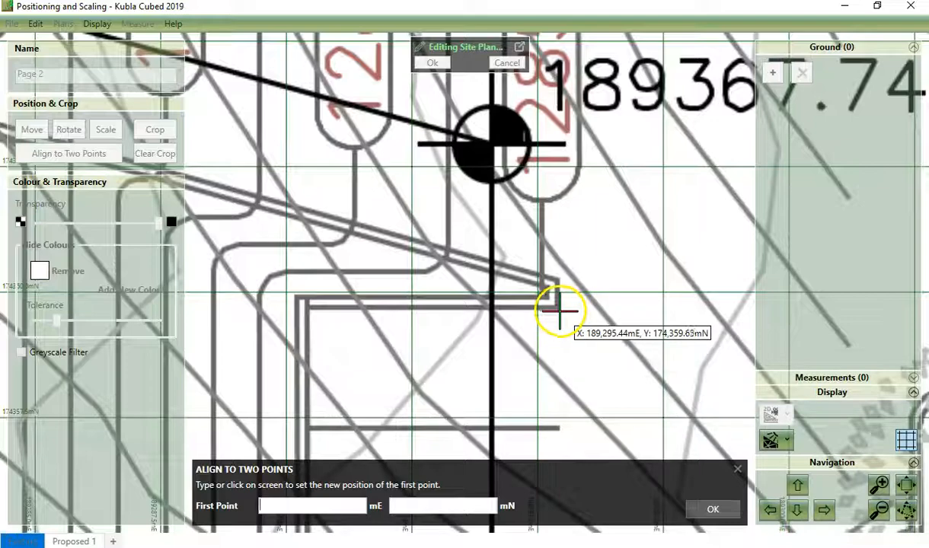
click(560, 310)
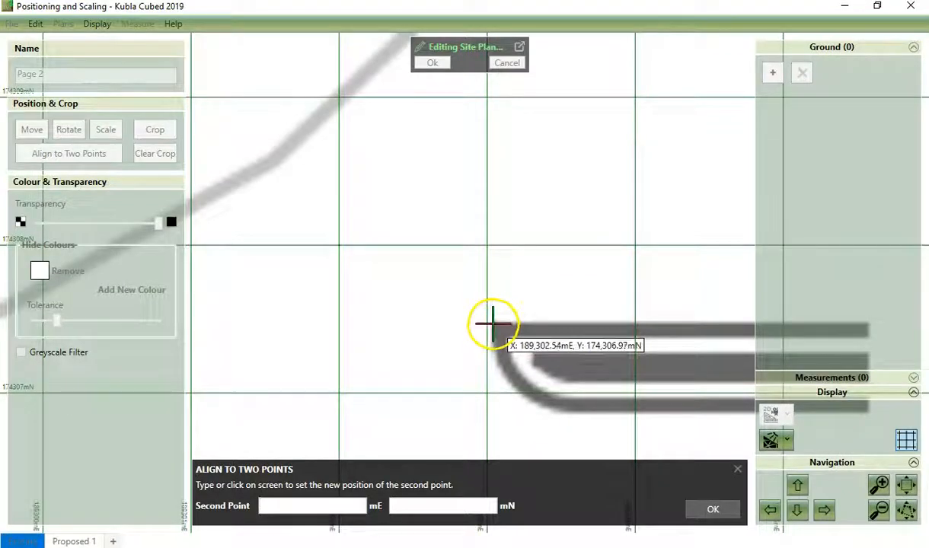
mouse_move(493, 323)
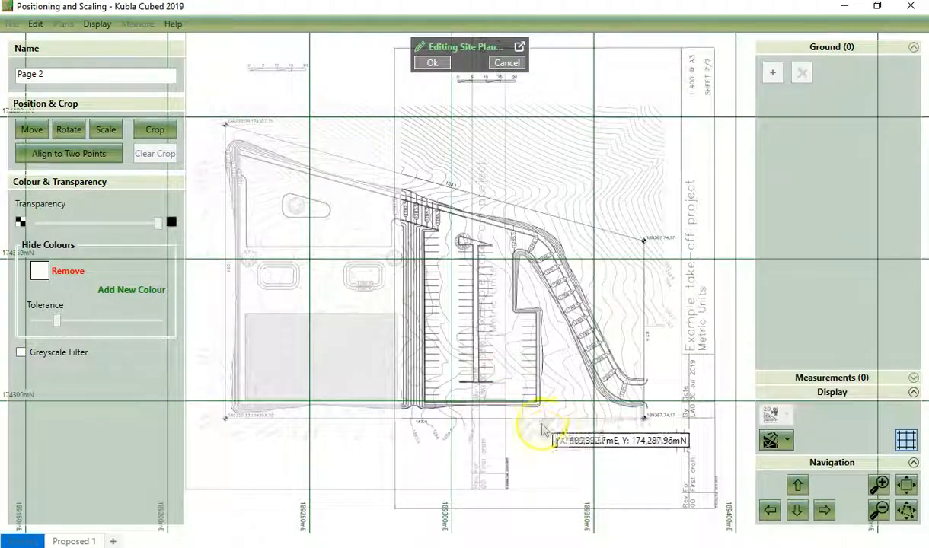
Confirm Page 2's aligned placement with Ok in the Editing Site Plan bar.
click(431, 62)
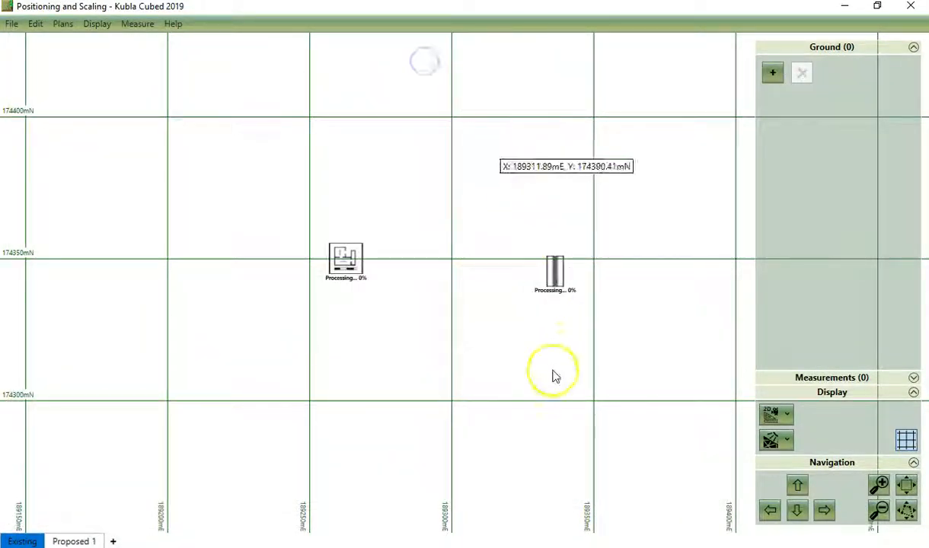